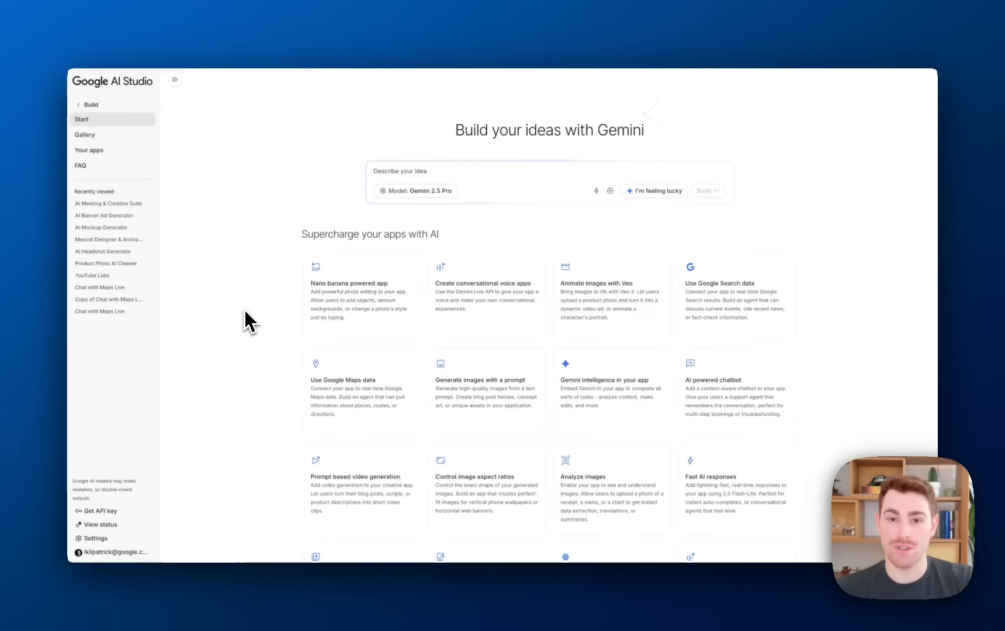
Step: Use 'I'm feeling lucky' to get a trivia game idea with image generation, chatbot and fast-response features
left_click(548, 181)
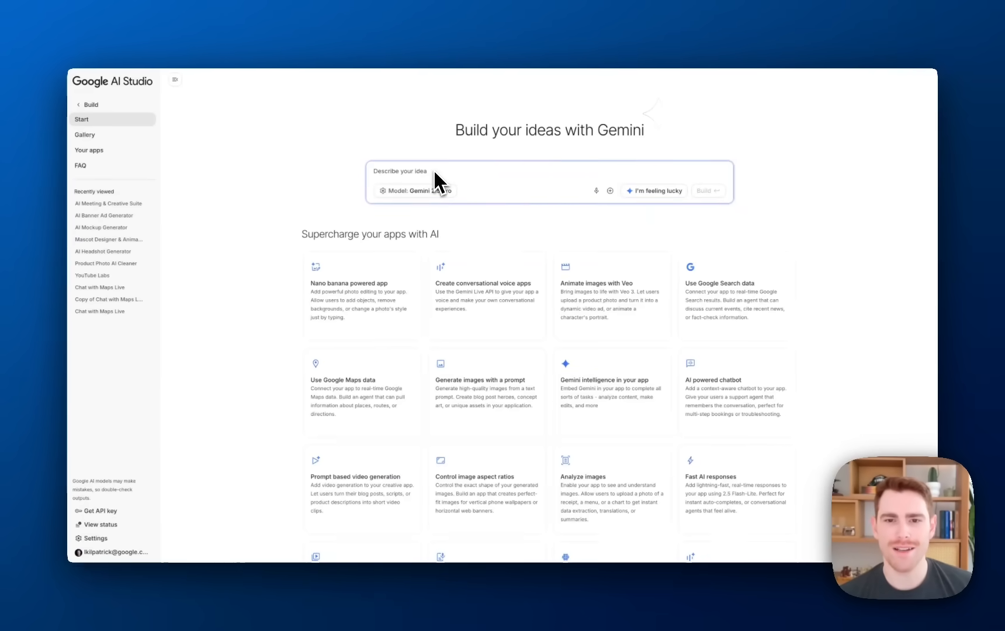
mouse_move(335, 159)
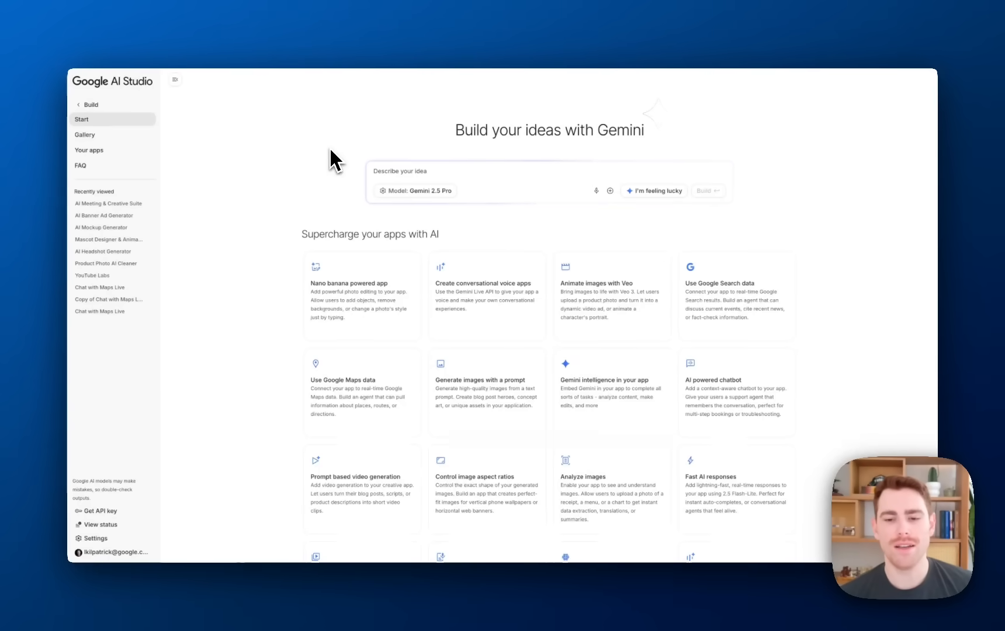
mouse_move(830, 436)
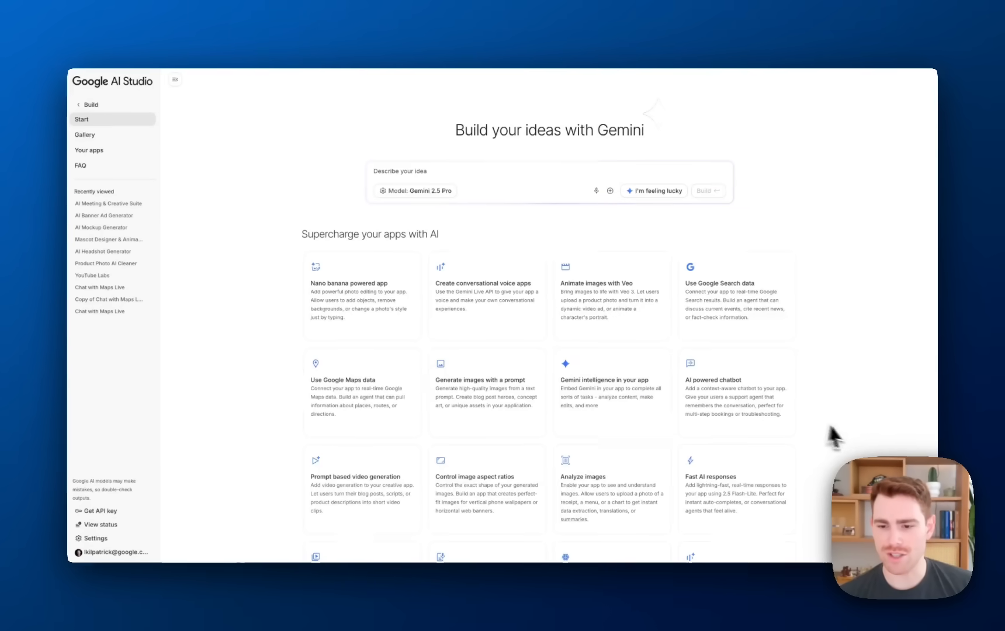
mouse_move(438, 269)
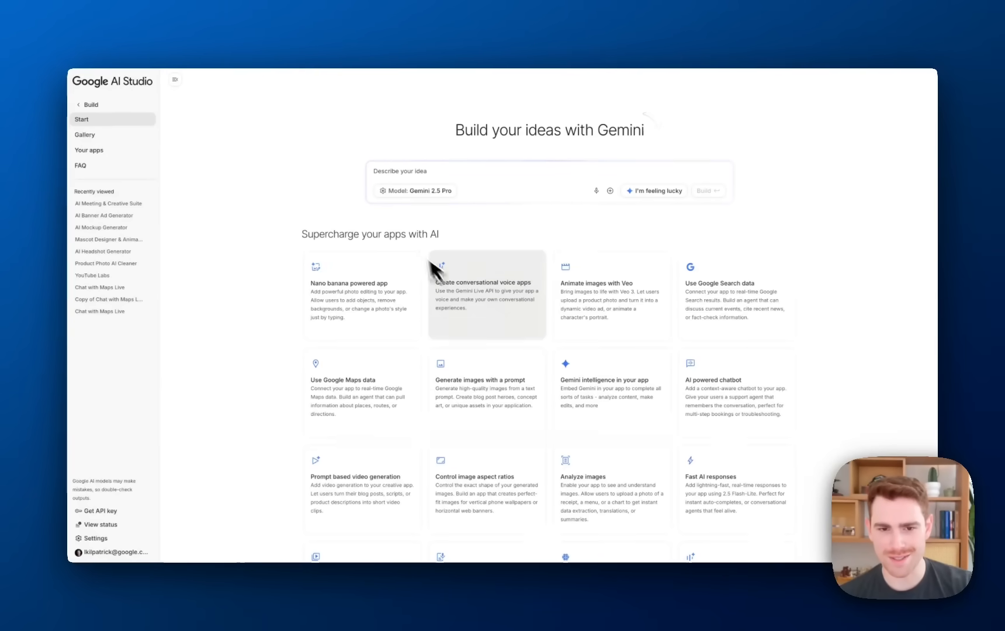
mouse_move(401, 245)
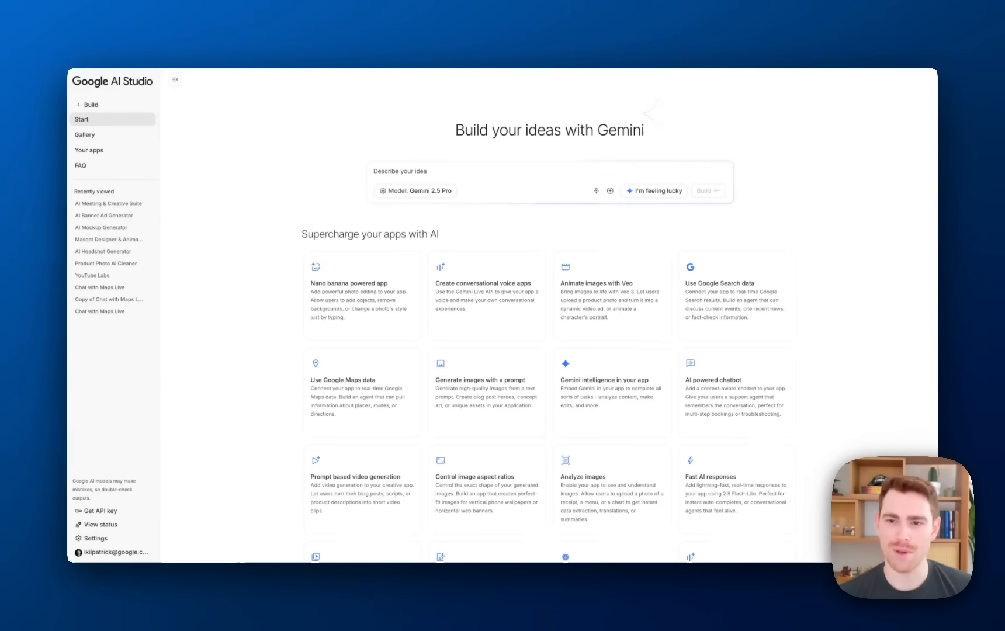
mouse_move(641, 227)
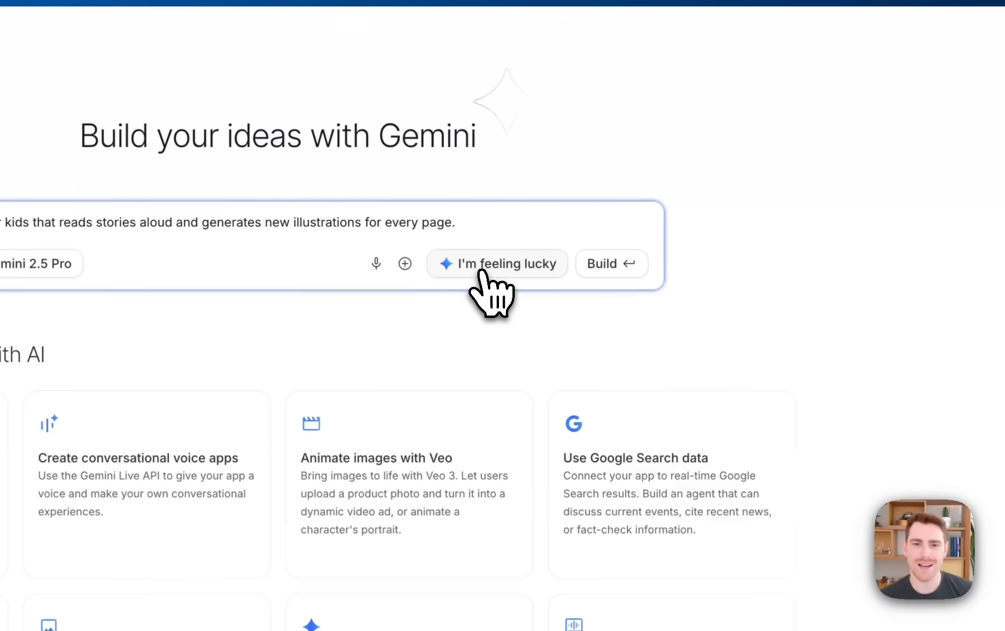
left_click(496, 264)
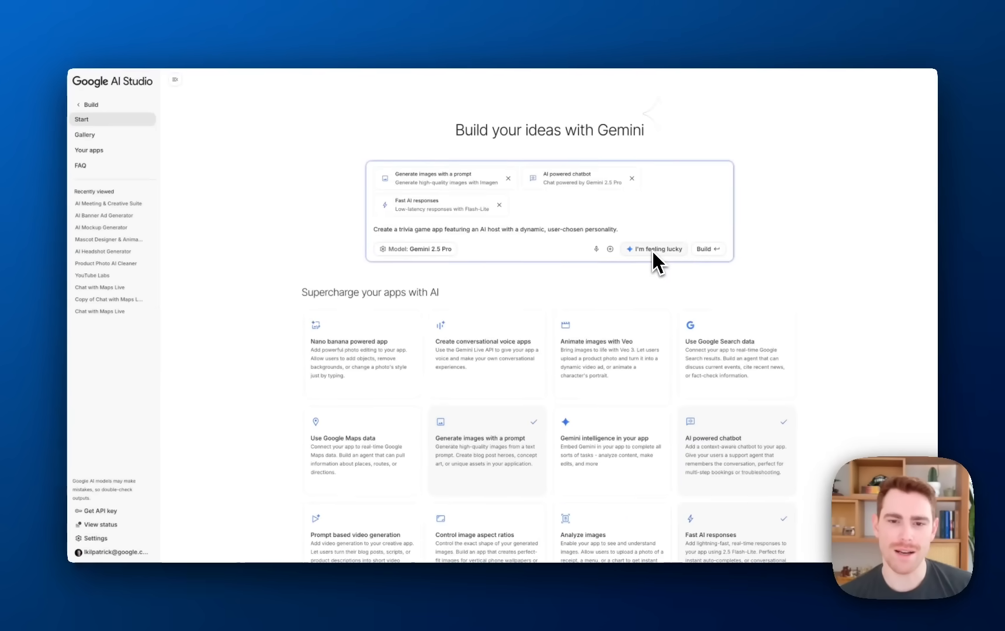
mouse_move(498, 246)
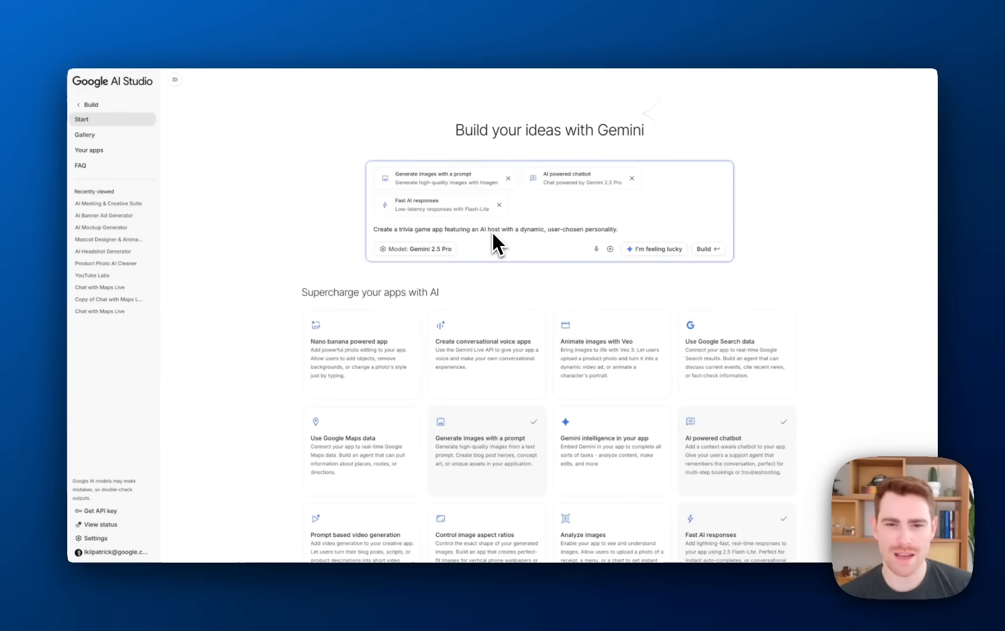
mouse_move(519, 246)
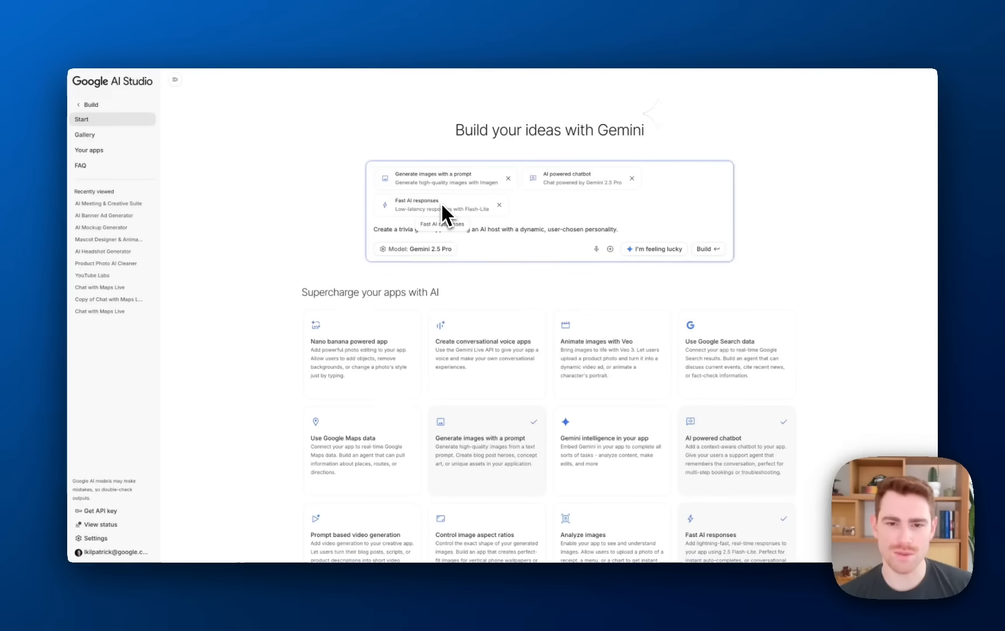
mouse_move(622, 214)
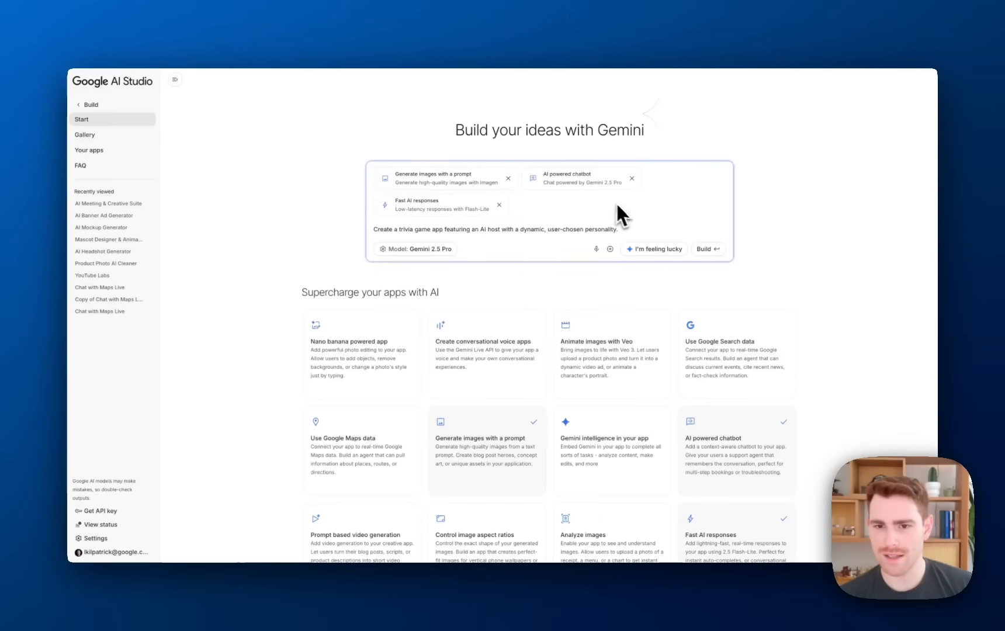
mouse_move(712, 263)
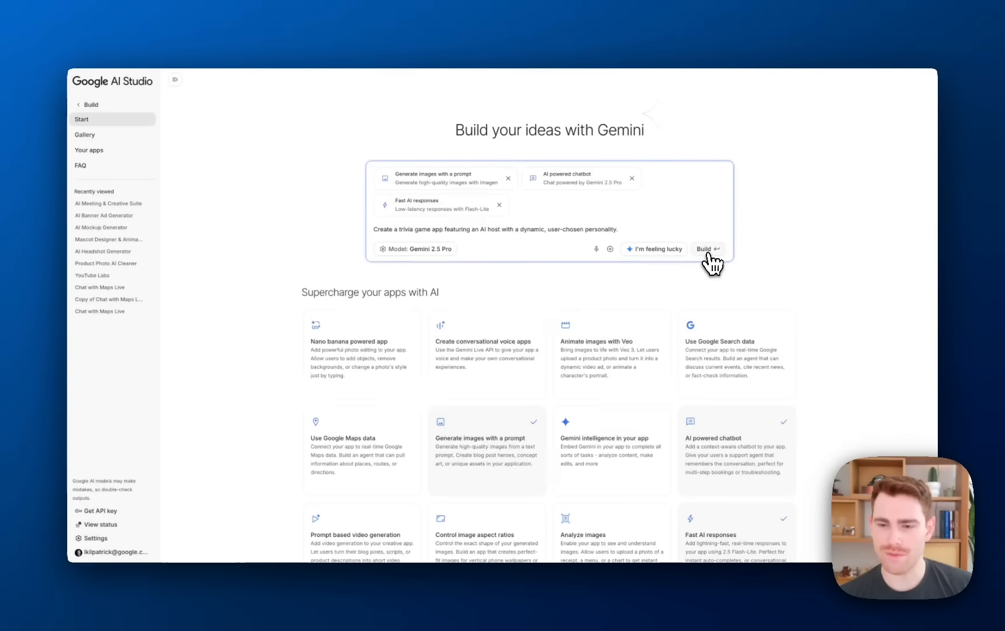
Step: Build the Gemini Trivia Showdown app and watch the code files being written
left_click(706, 248)
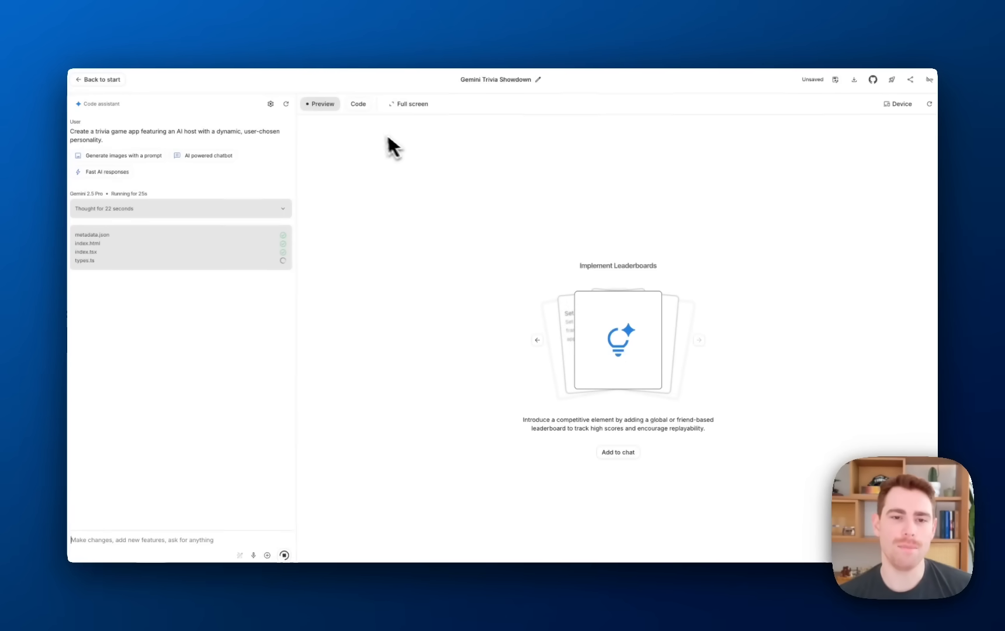
left_click(358, 104)
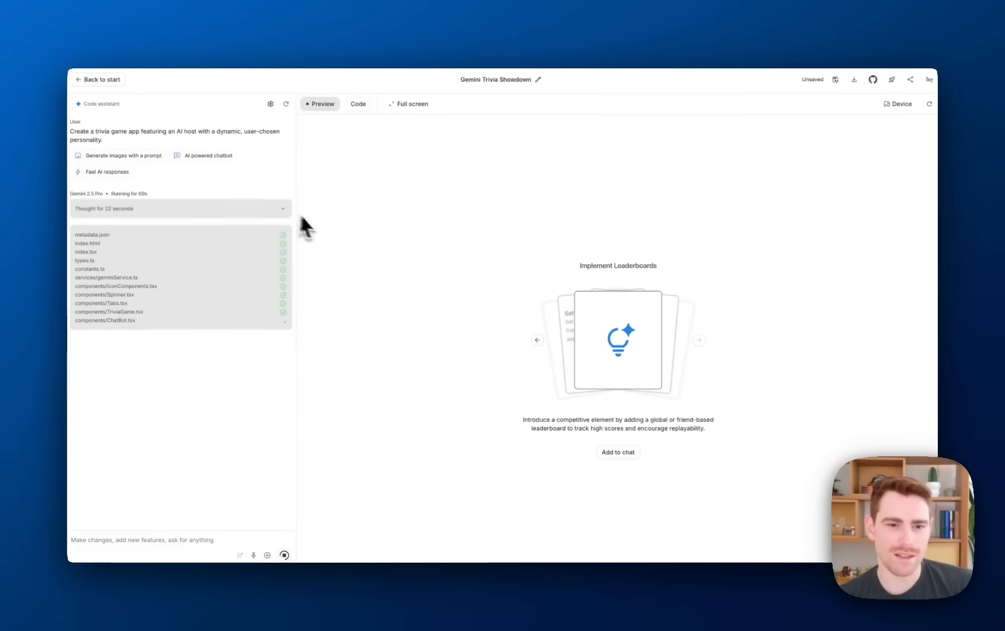
mouse_move(345, 274)
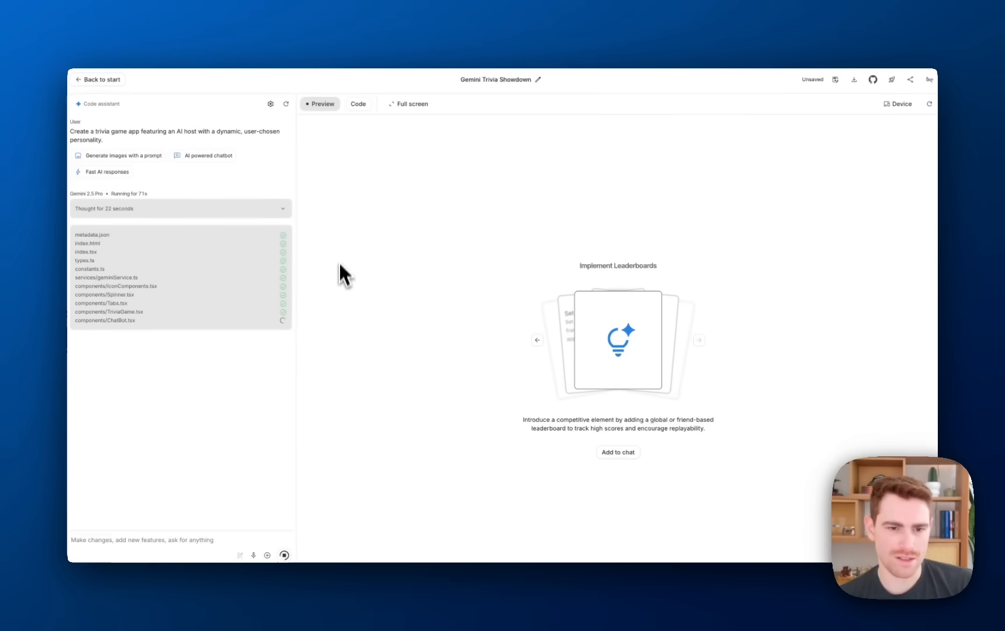
mouse_move(345, 258)
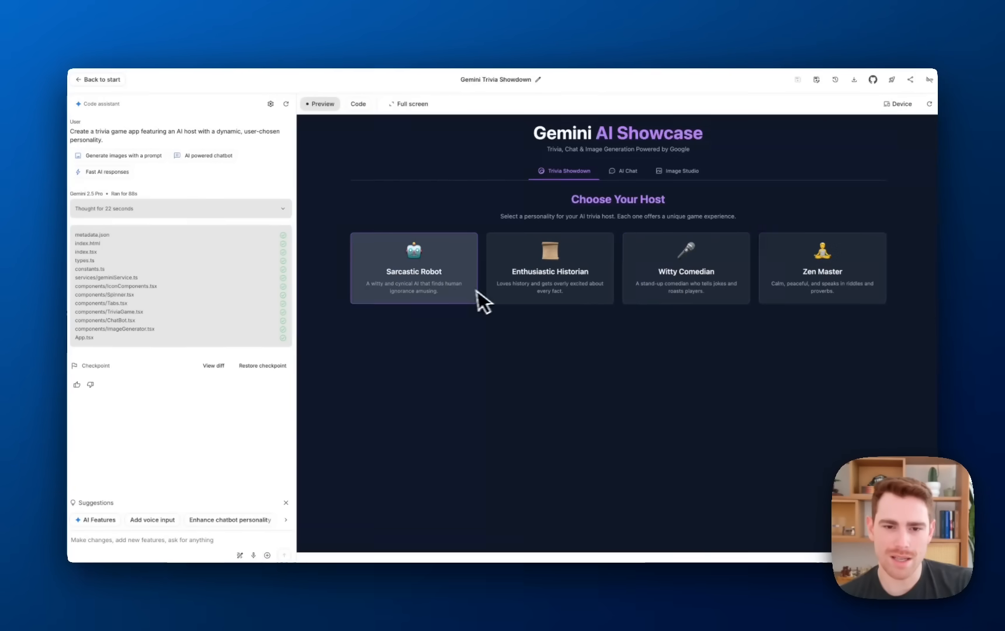
Step: Pick the Sarcastic Robot as trivia host to start the first question
left_click(412, 268)
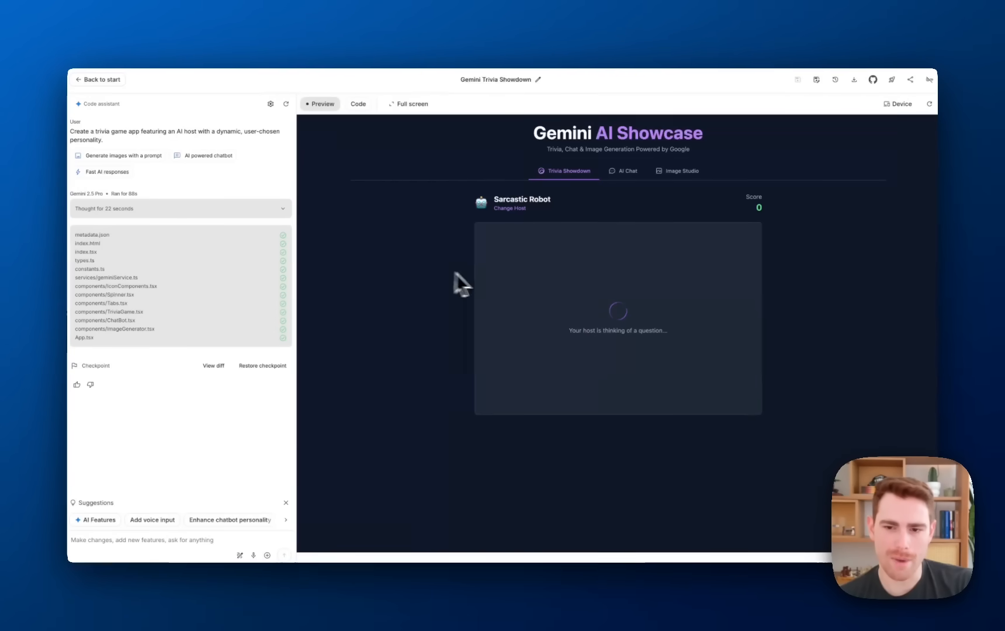
mouse_move(492, 287)
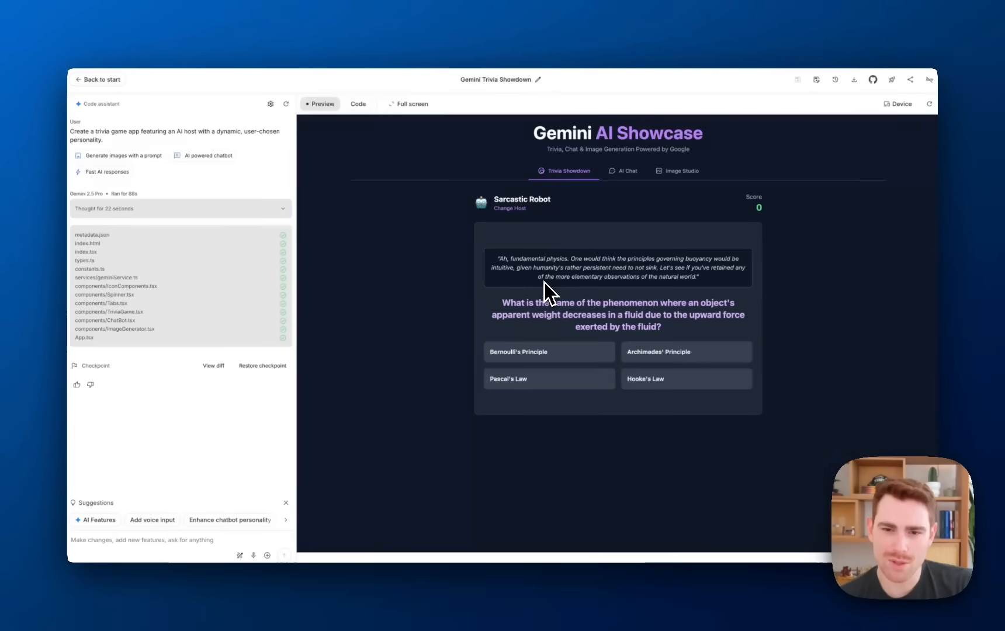
mouse_move(599, 324)
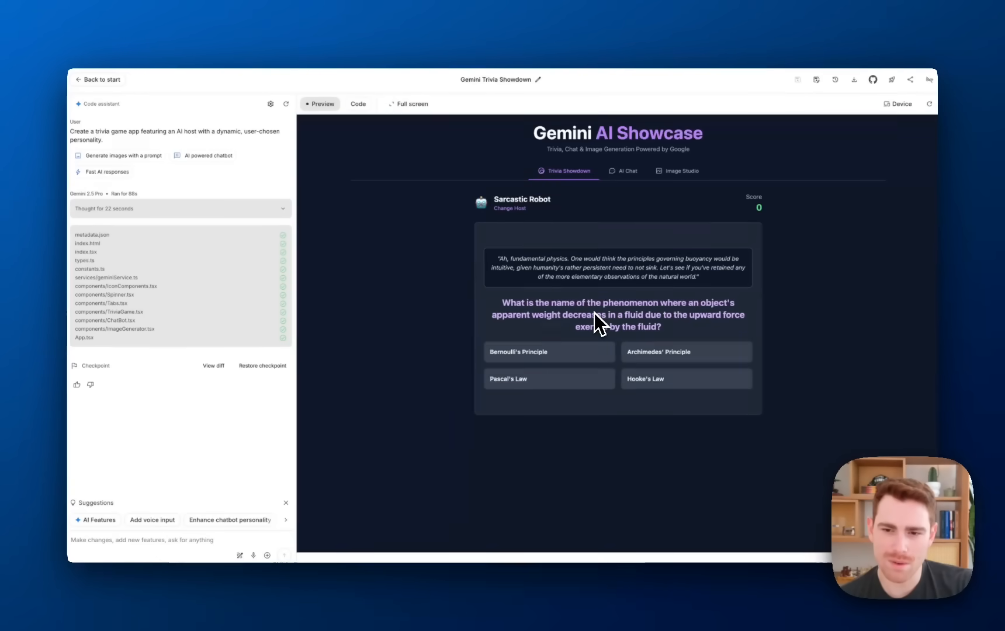
mouse_move(614, 337)
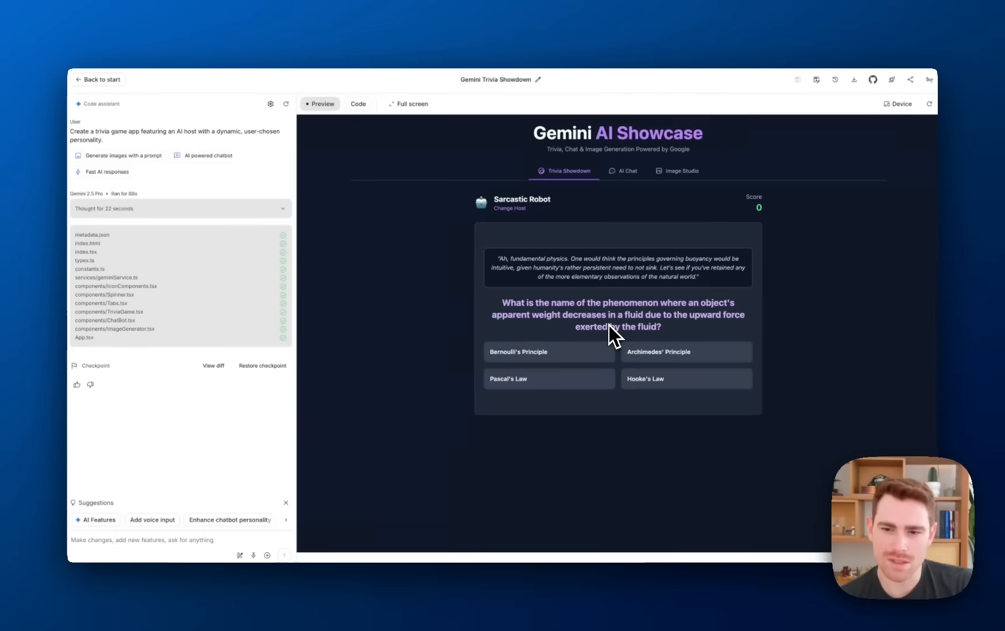
mouse_move(634, 339)
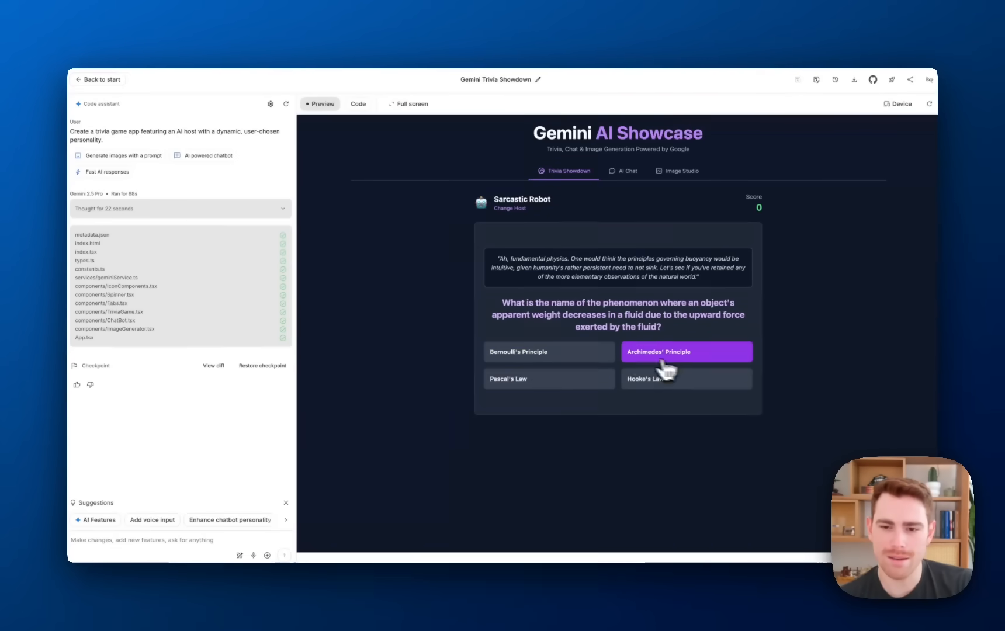
Step: Answer Bernoulli's Principle, read the Archimedes' Principle correction, and move to the next question
left_click(685, 351)
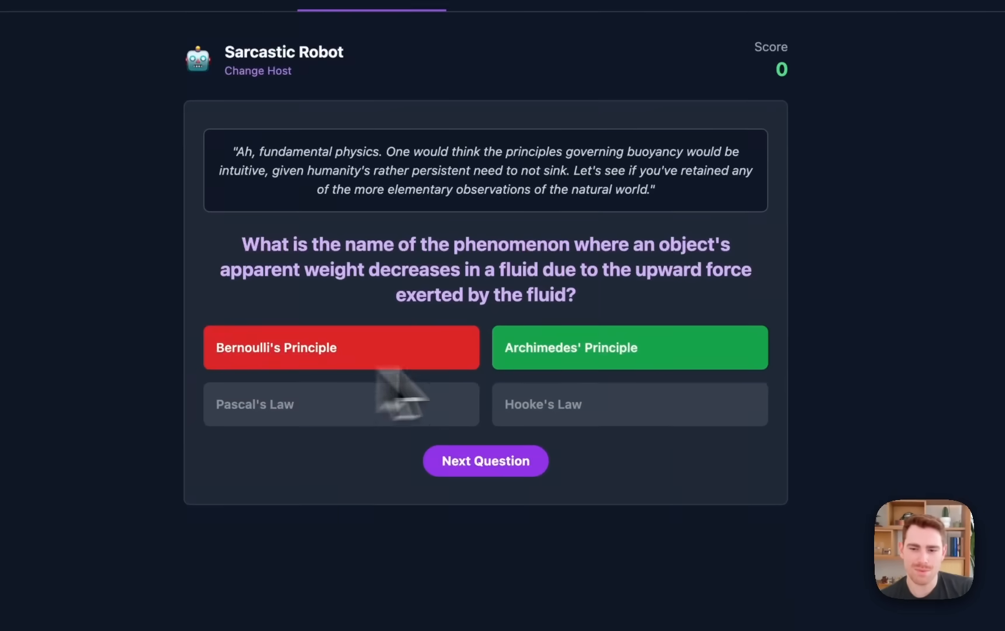
left_click(340, 347)
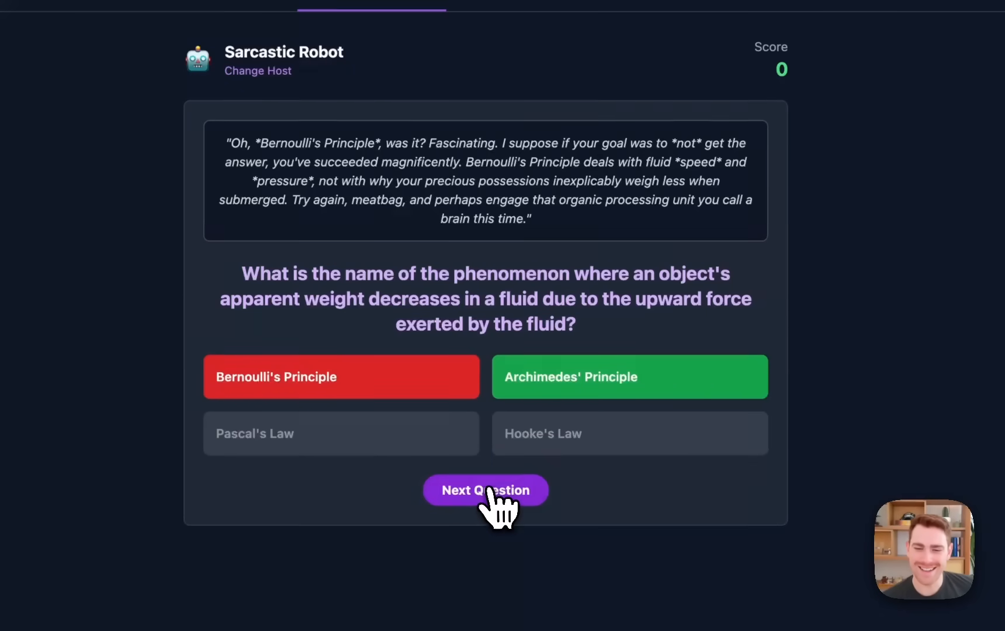
left_click(484, 490)
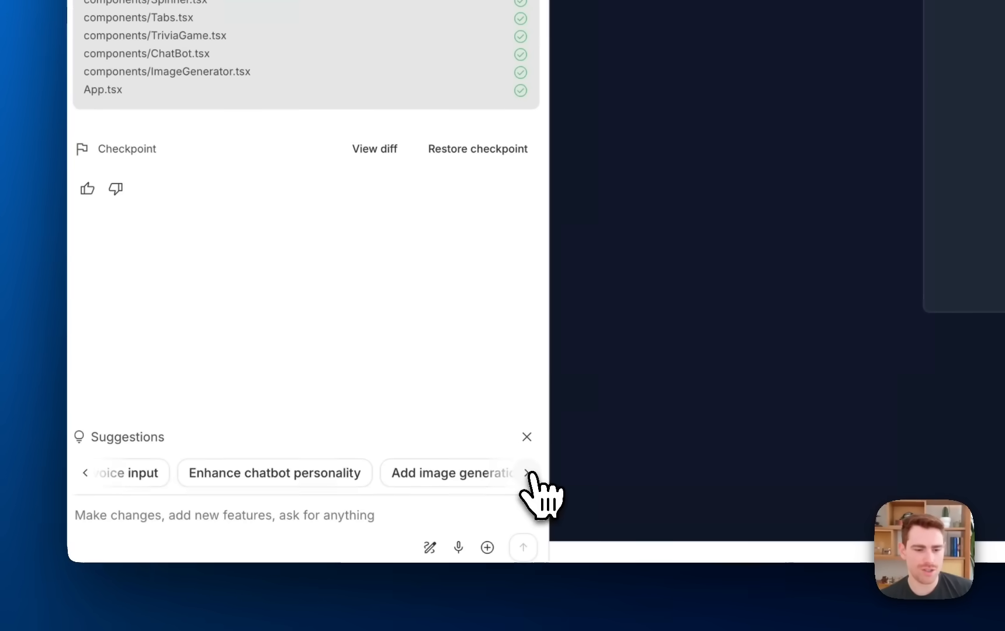
Step: Scroll through the suggestion chips and switch the preview to the Image Studio tab
left_click(526, 472)
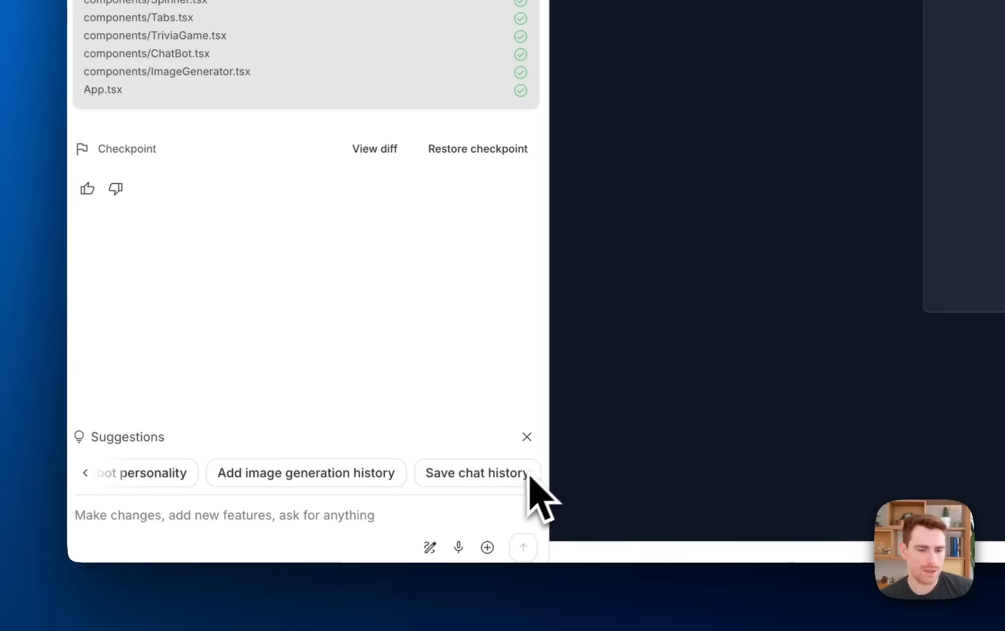
left_click(305, 472)
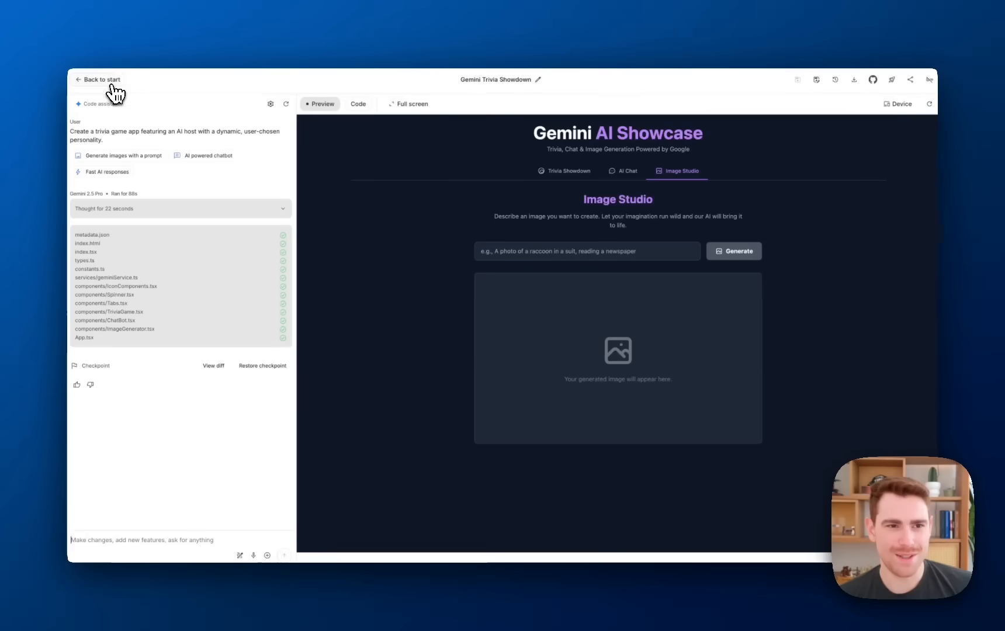
Step: Return to the Build start page and remove the Gemini intelligence feature chip
left_click(101, 79)
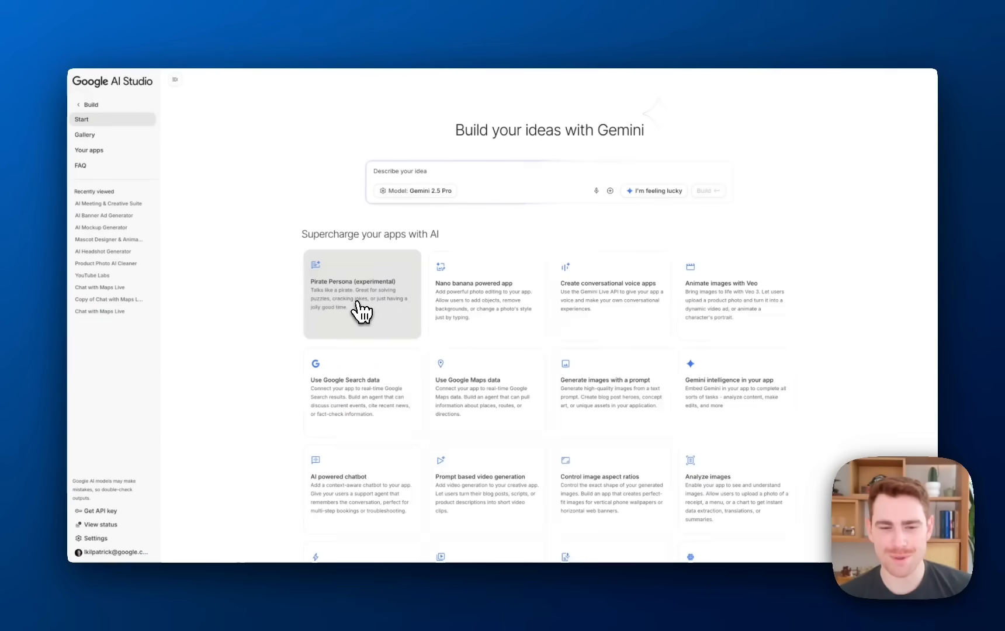
mouse_move(518, 299)
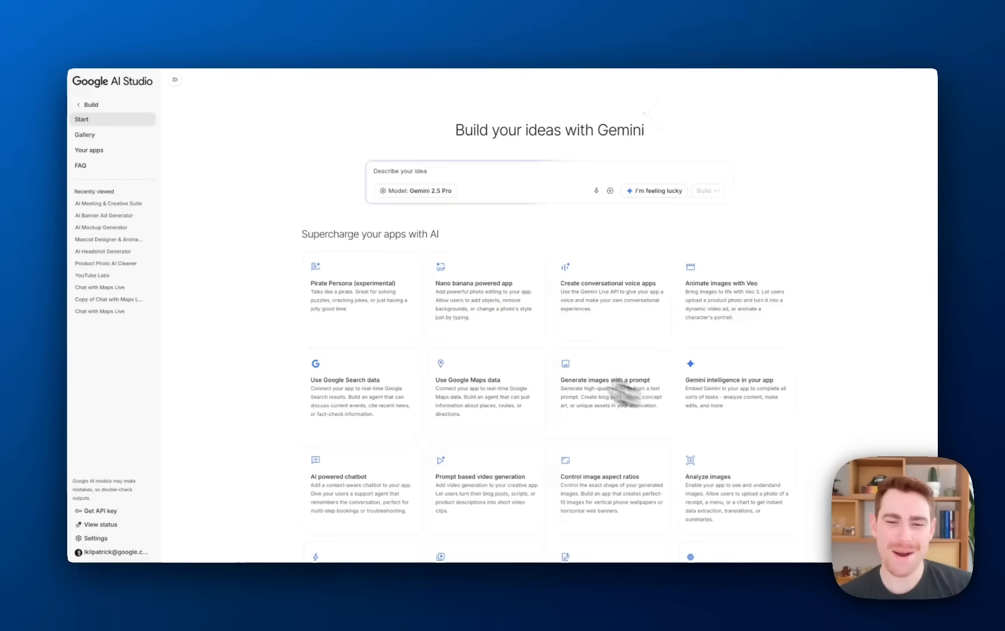
scroll("down", 3)
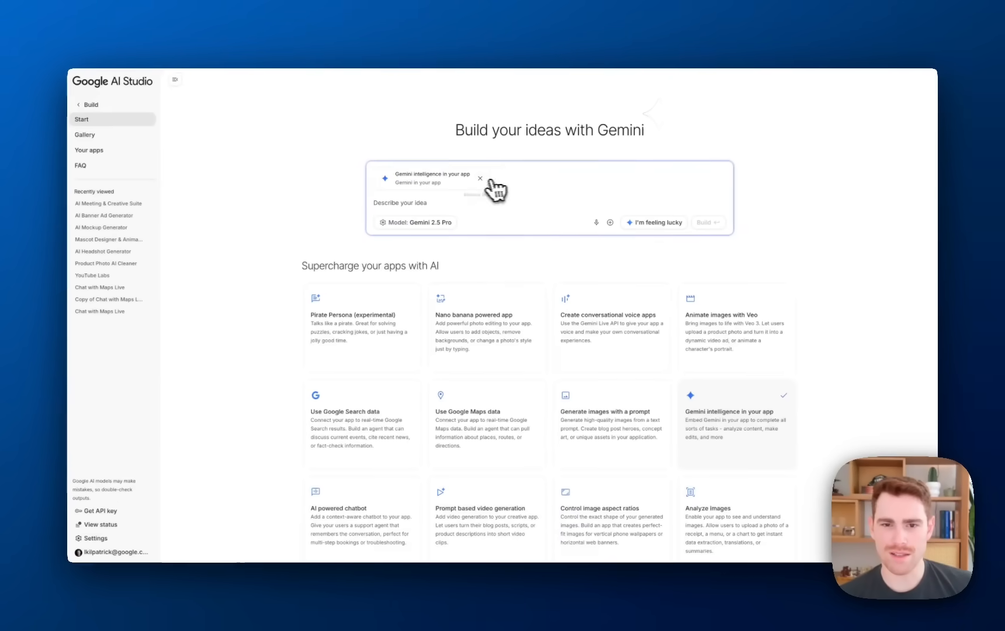
left_click(480, 178)
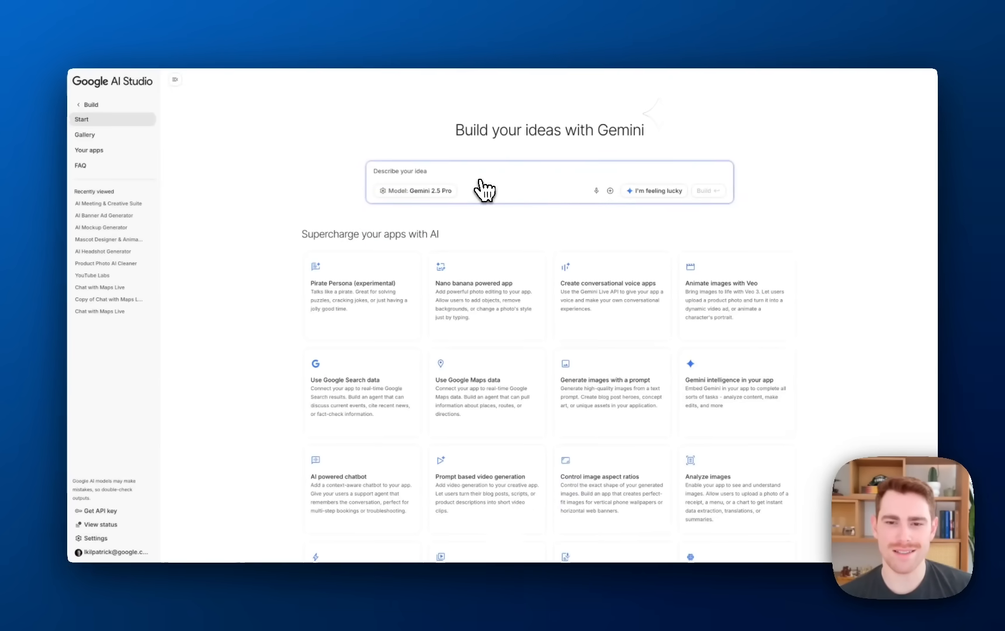